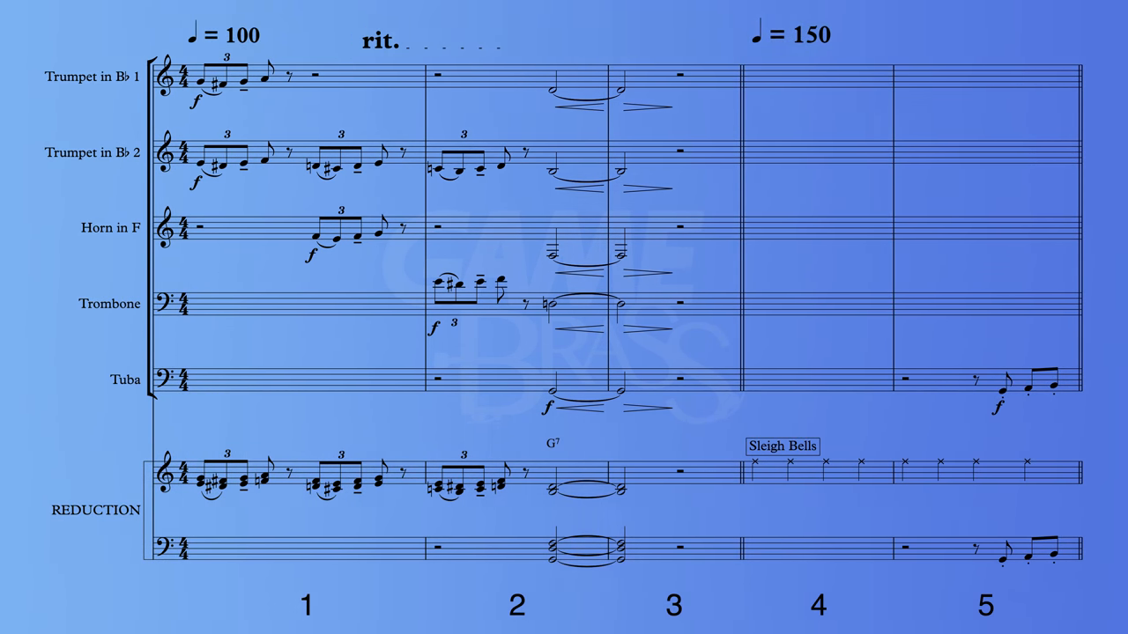
{"action": "left_click", "coordinate": [881, 472]}
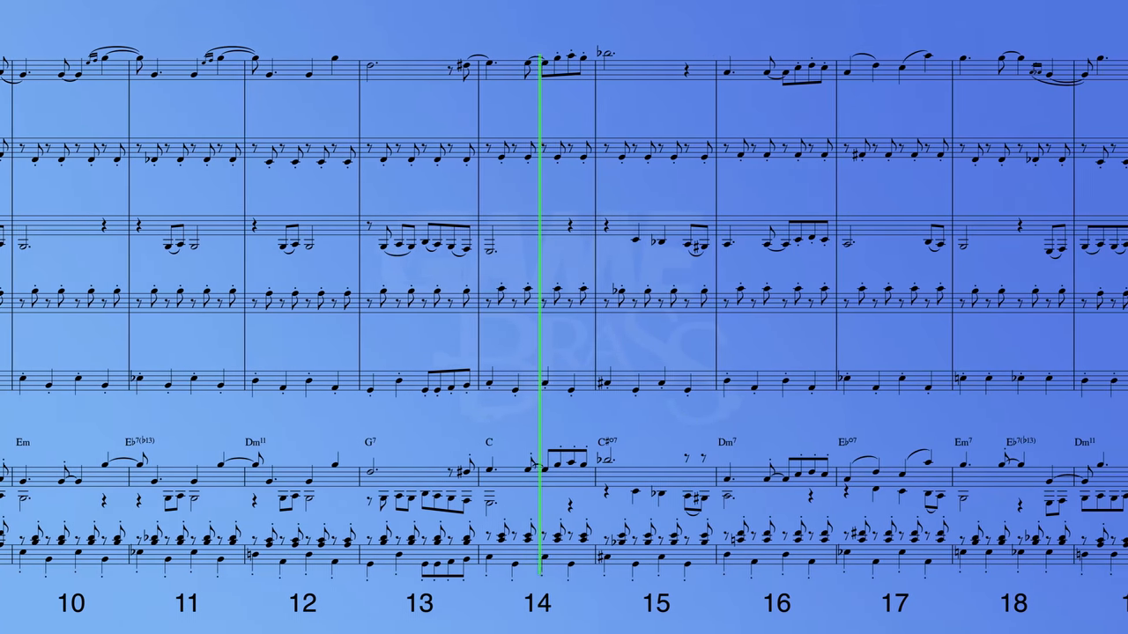
{"action": "scroll", "scroll_direction": "left", "scroll_amount": 3}
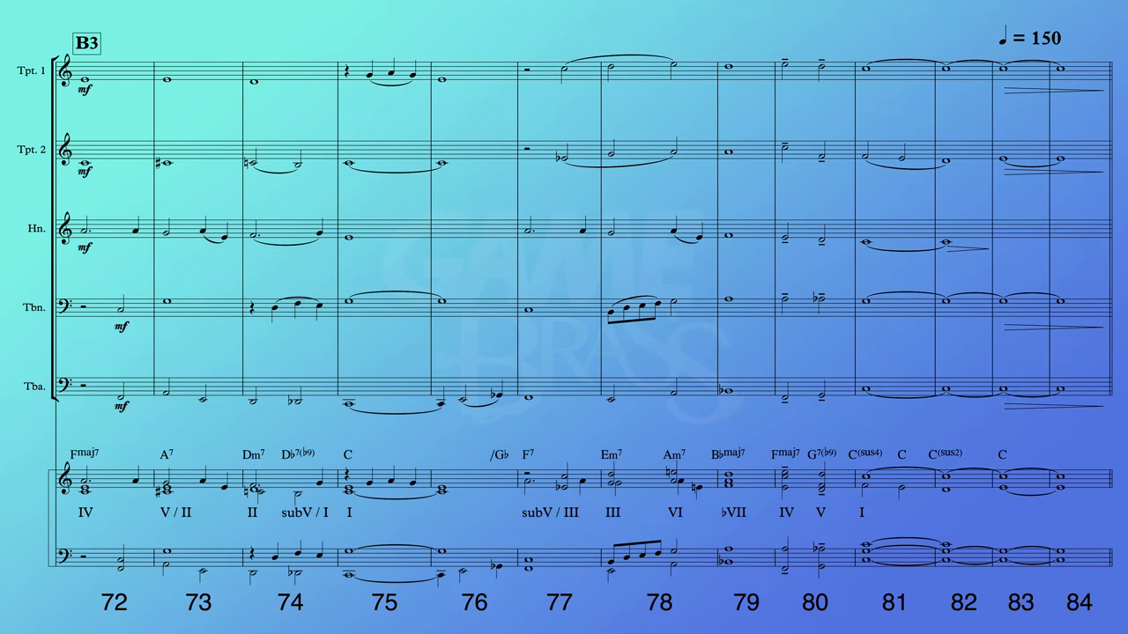
{"action": "left_click", "coordinate": [289, 307]}
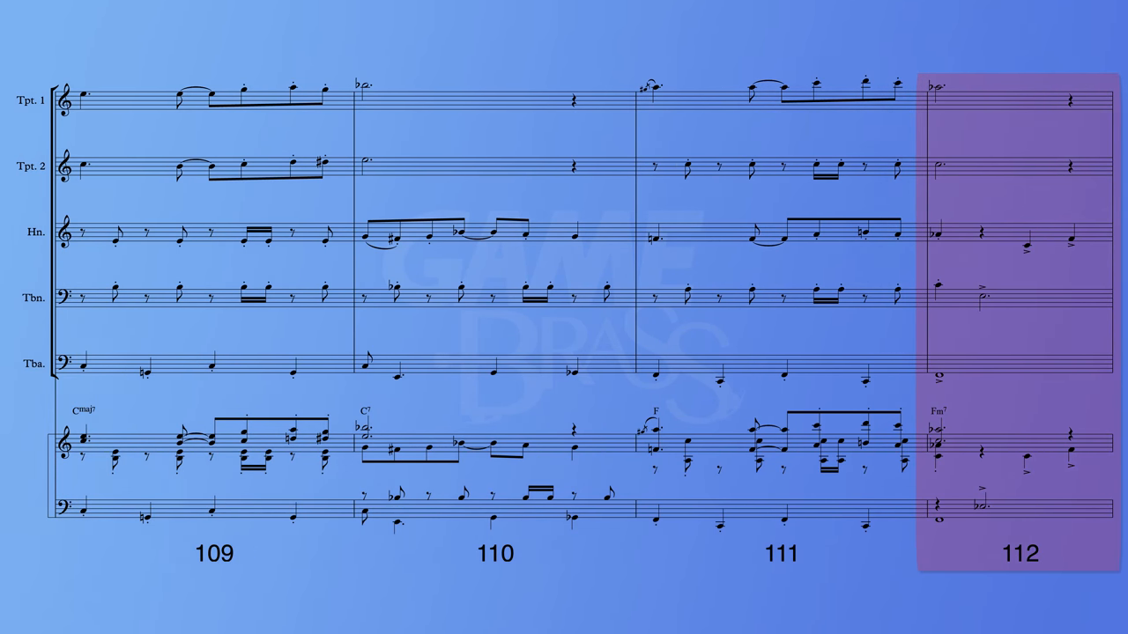
{"action": "scroll", "scroll_direction": "right", "scroll_amount": 3}
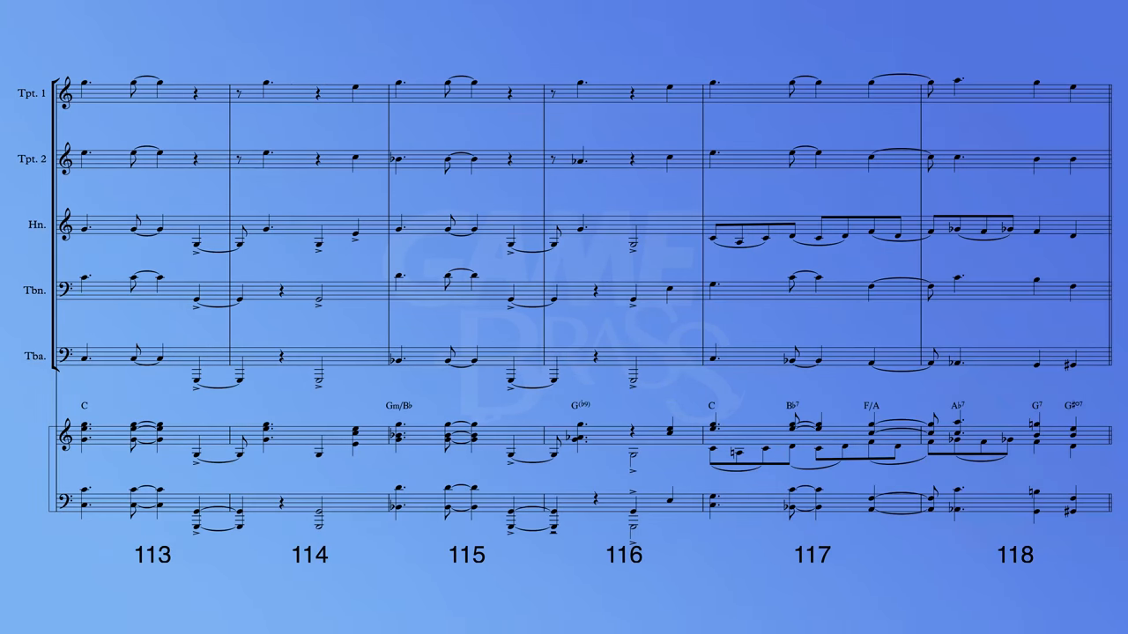